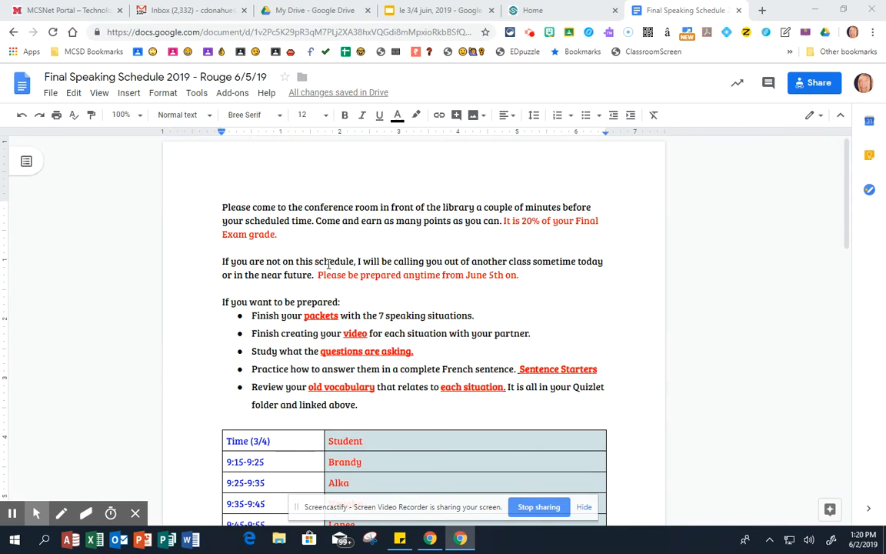
mouse_move(117, 502)
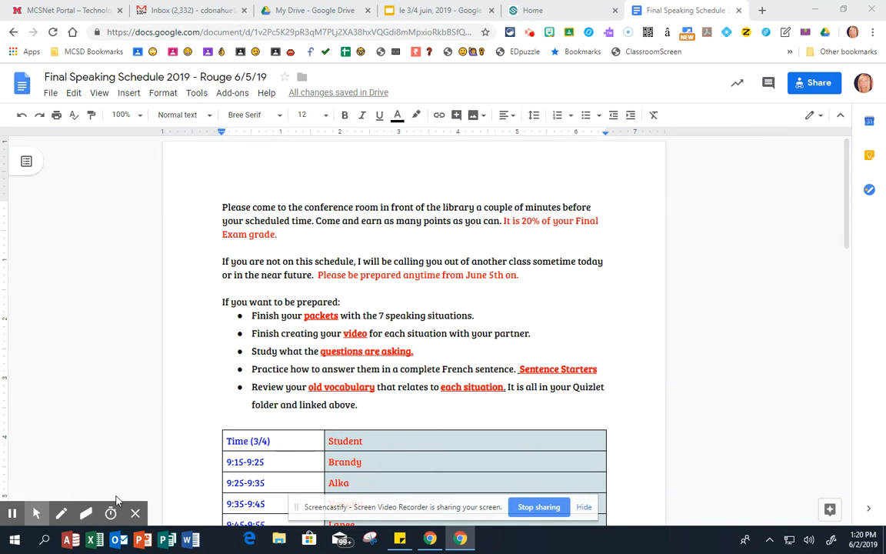
mouse_move(419, 217)
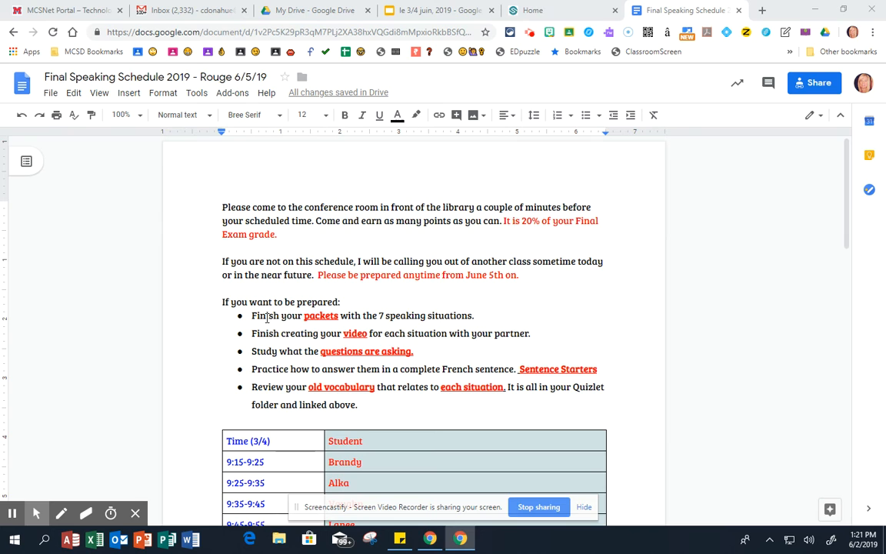
mouse_move(353, 332)
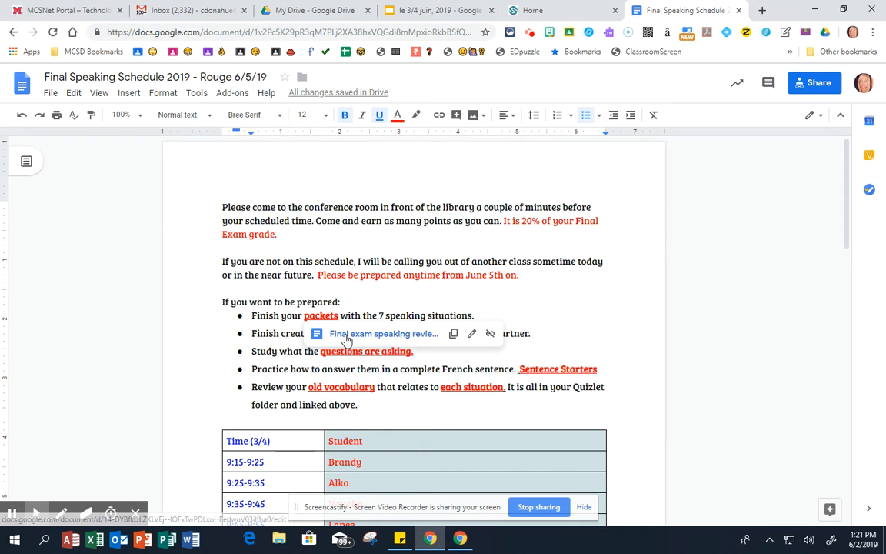
View the Final exam speaking review 2016 sheet's situations and French family questions
left_click(382, 332)
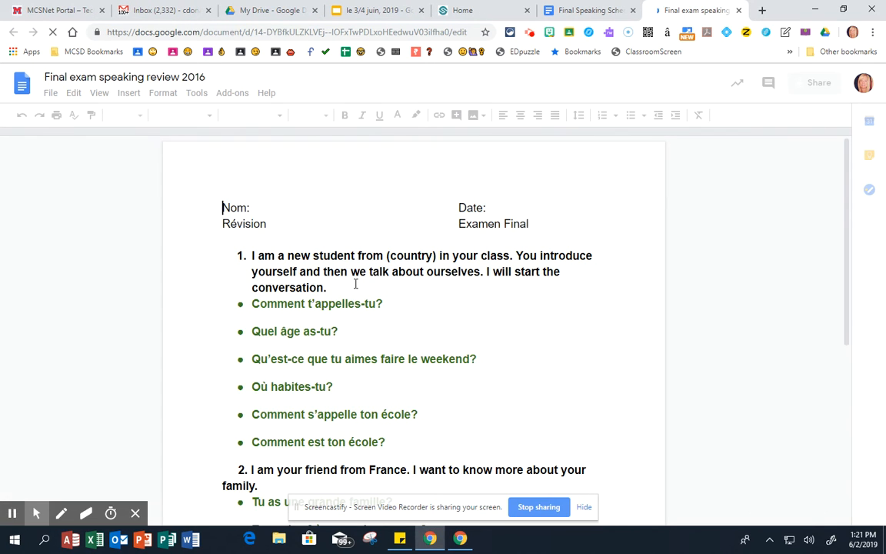
scroll("down", 3)
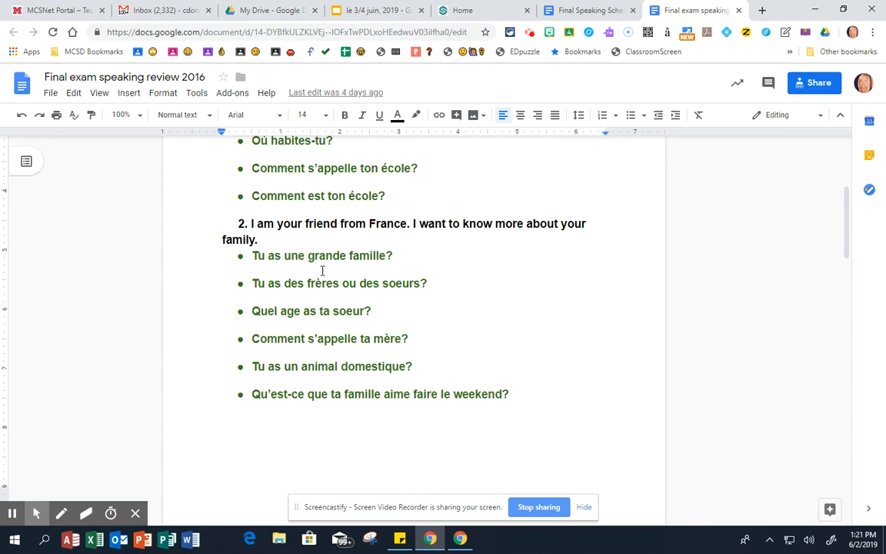
scroll("up", 3)
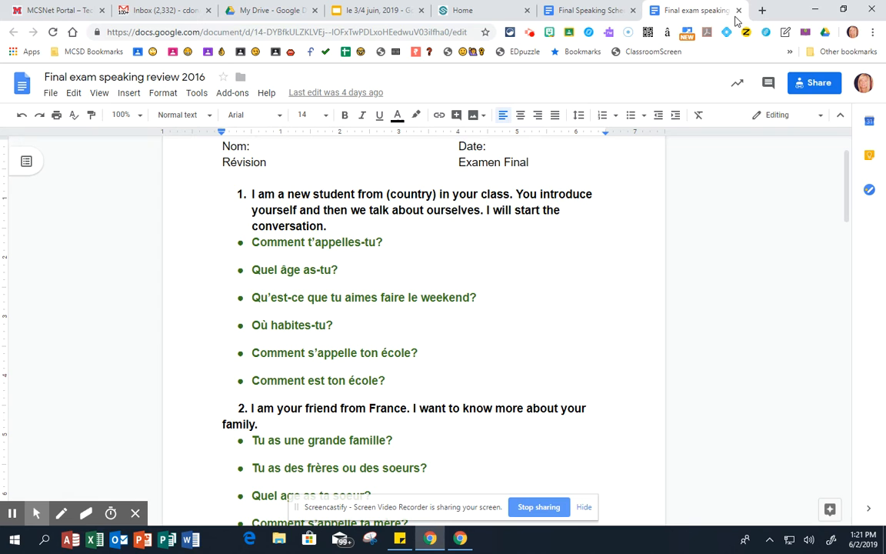
From the 'le 30/31 mai' Pratiquons slide, follow the Rouge 3/4 Padlet link
left_click(684, 9)
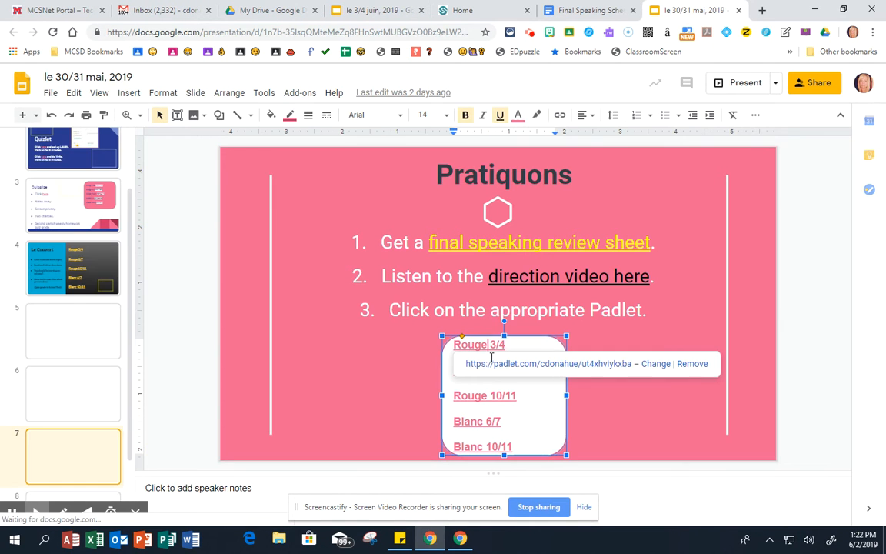
left_click(469, 344)
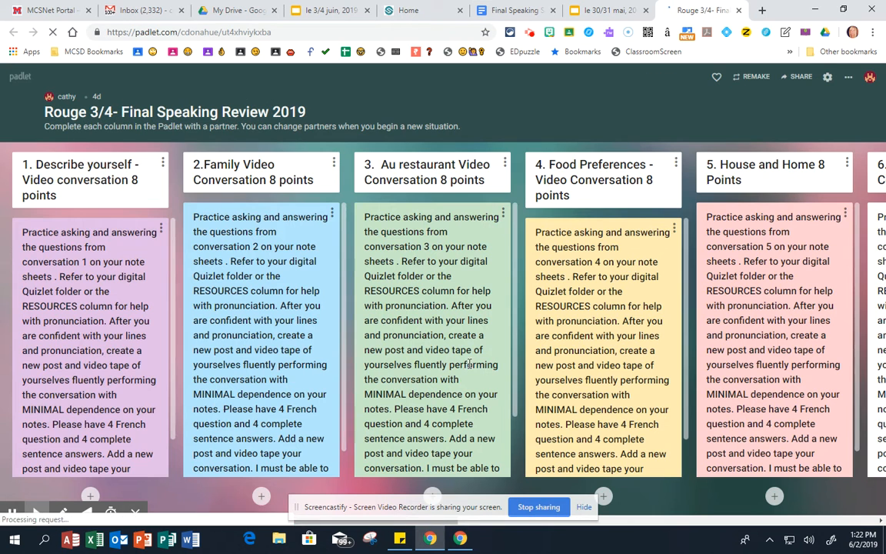
Scroll through the Rouge 3/4 Final Speaking Review Padlet's conversation columns
scroll("down", 3)
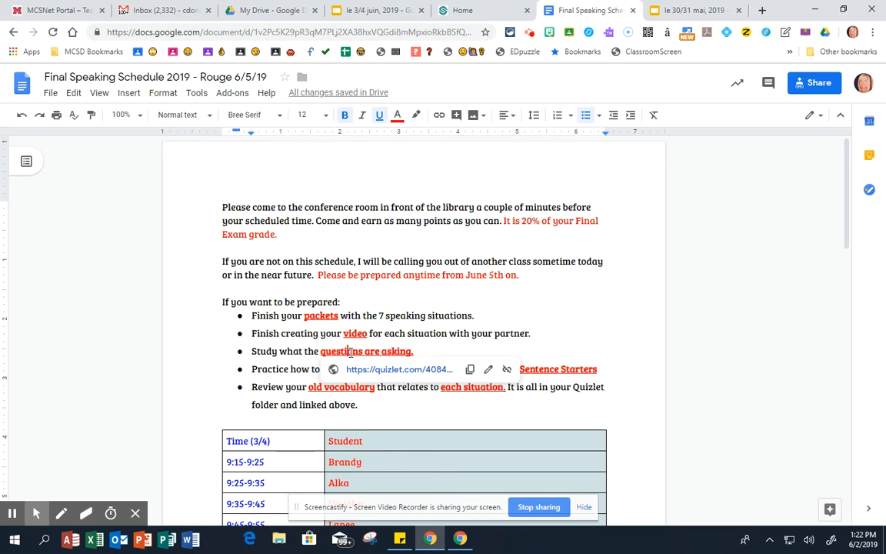
Browse the 39-term Quizlet sample exam questions set, then return to the schedule doc
left_click(400, 369)
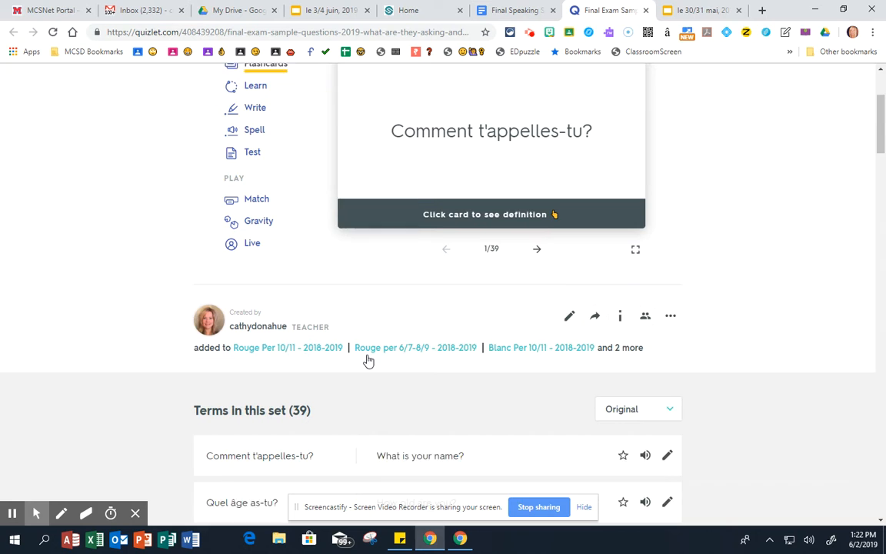
scroll("down", 3)
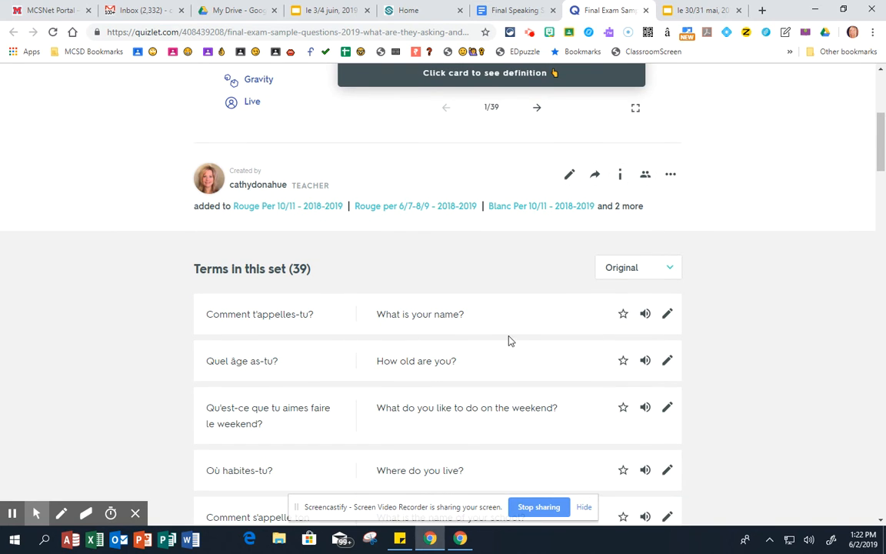
scroll("up", 3)
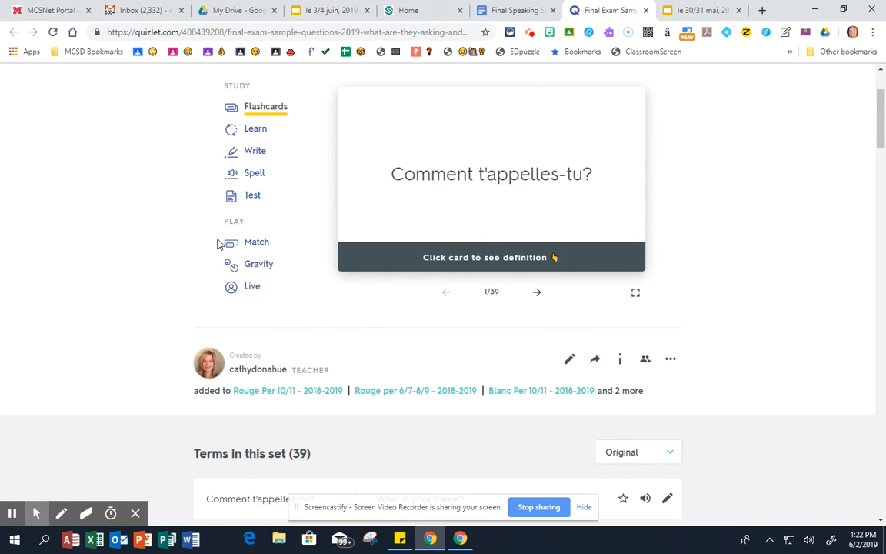
mouse_move(323, 317)
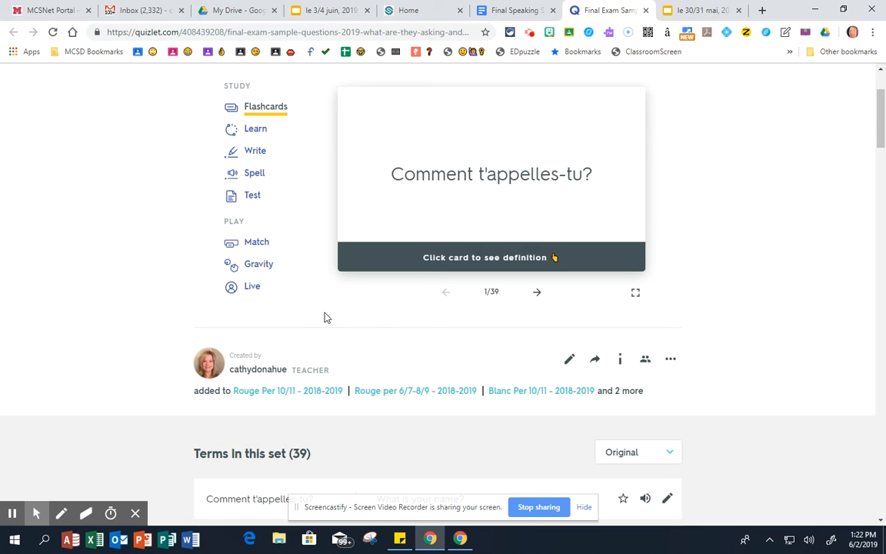
mouse_move(329, 307)
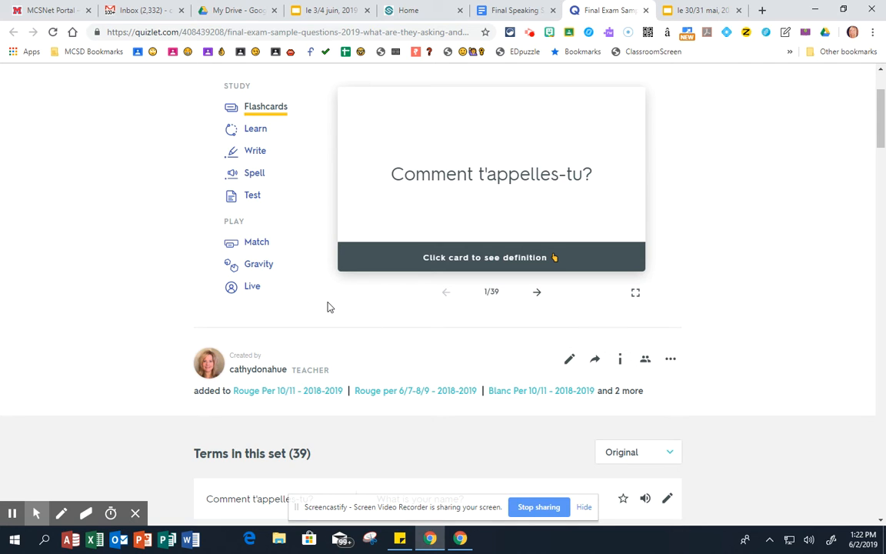
mouse_move(634, 52)
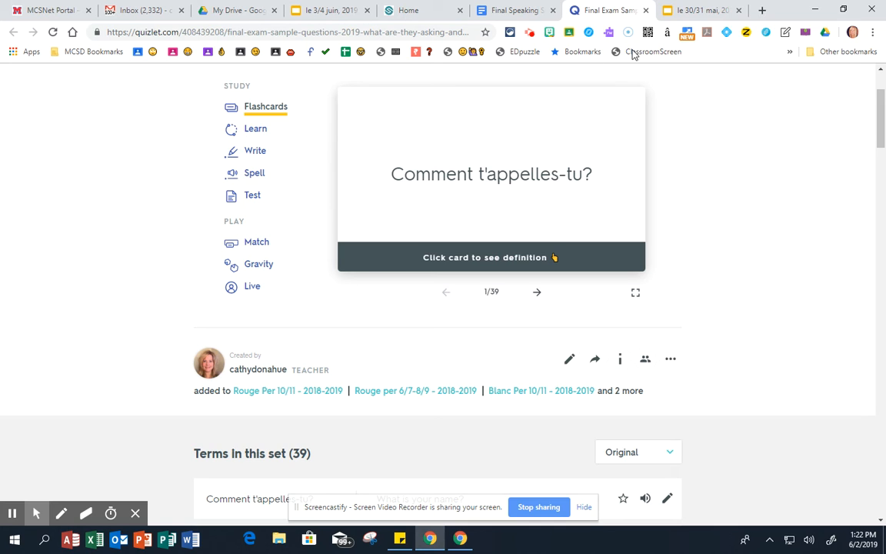
left_click(606, 9)
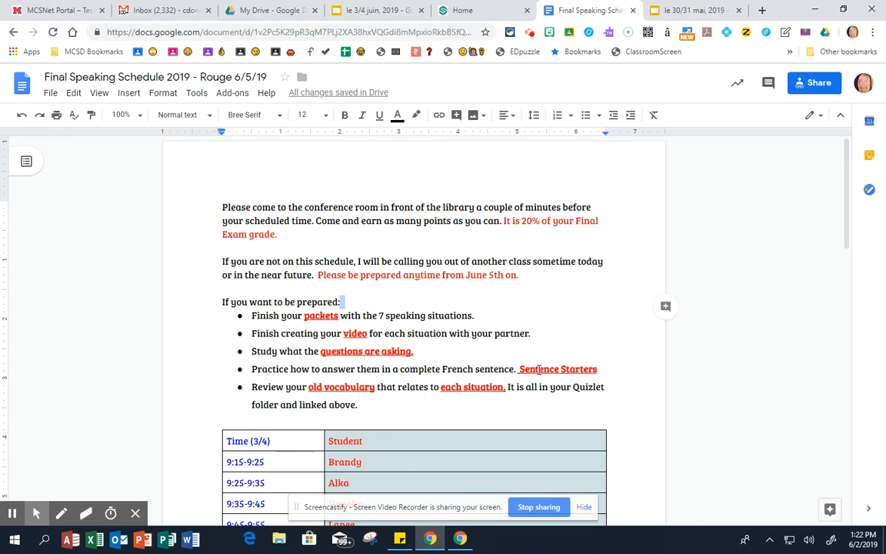
mouse_move(329, 374)
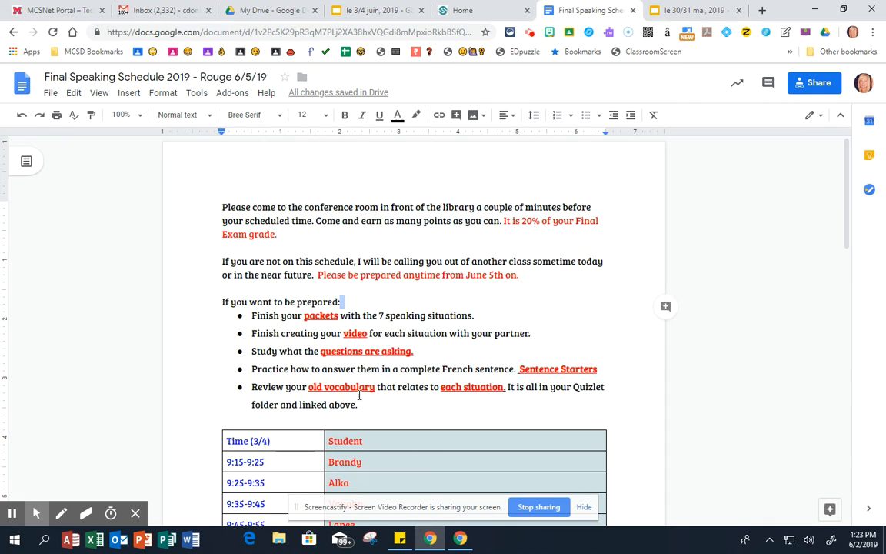
mouse_move(361, 392)
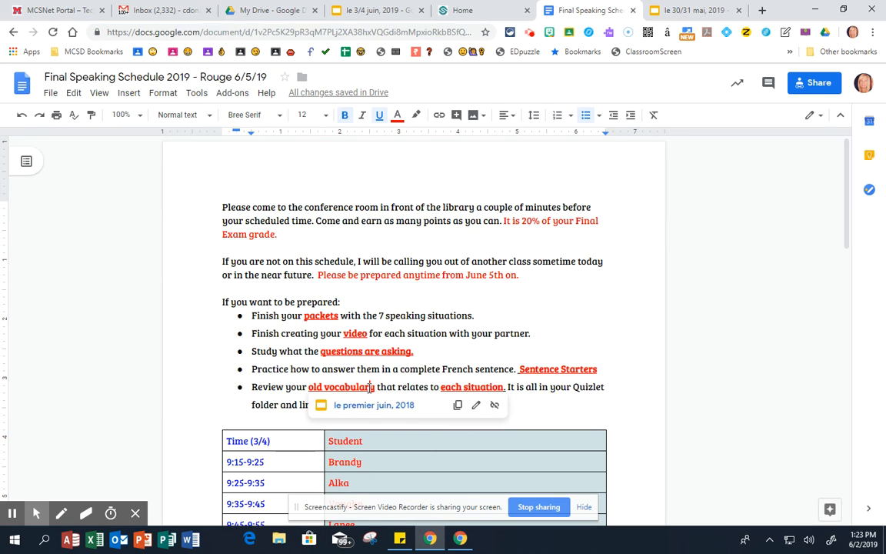
Follow the 'le premier juin, 2018' link to the Quizlet Review slides deck
left_click(373, 405)
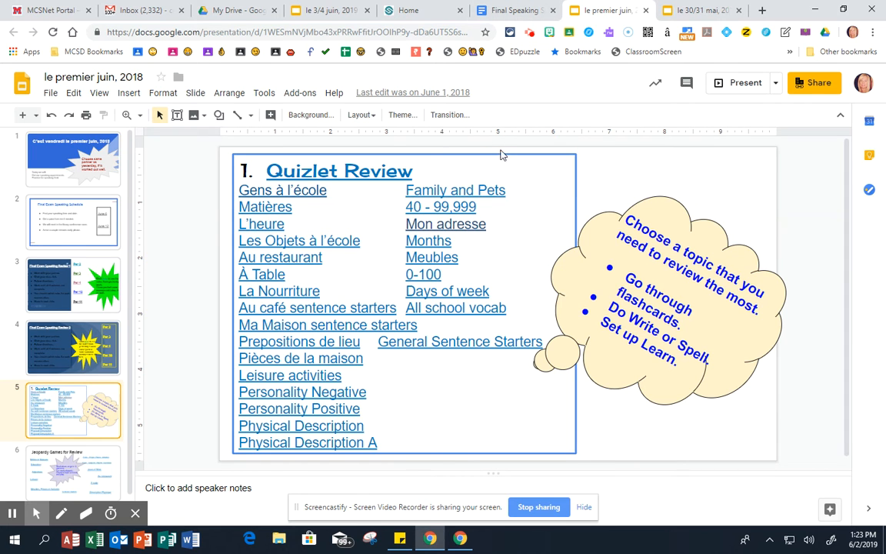
View the deck's Jeopardy Games for Review slide, then return to the schedule doc
left_click(513, 9)
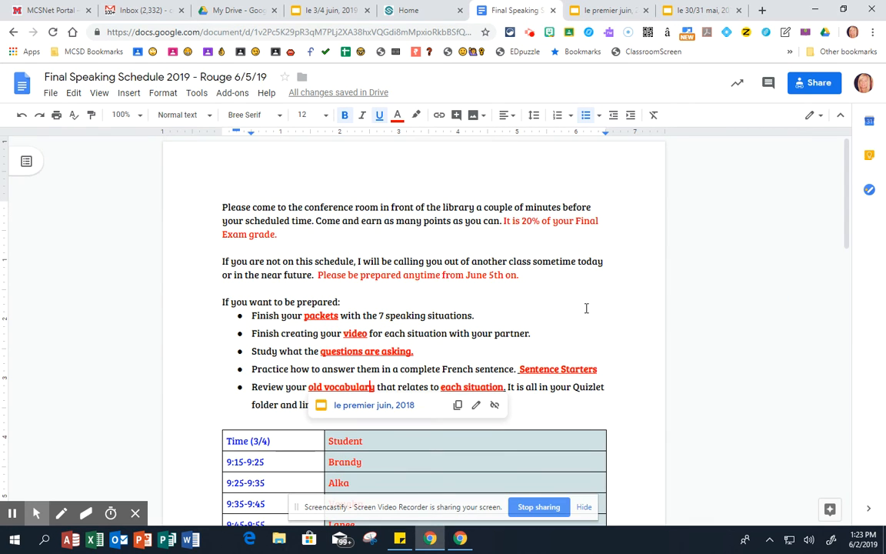
scroll("down", 3)
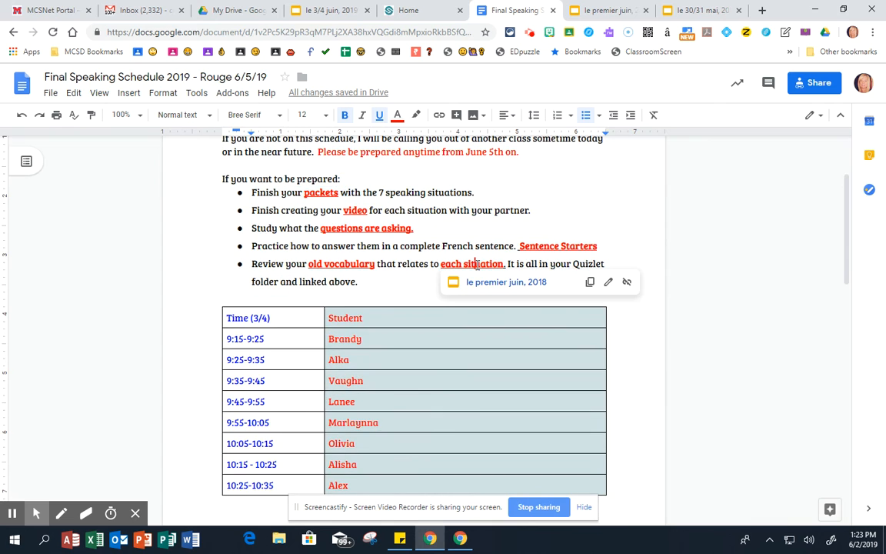
left_click(504, 282)
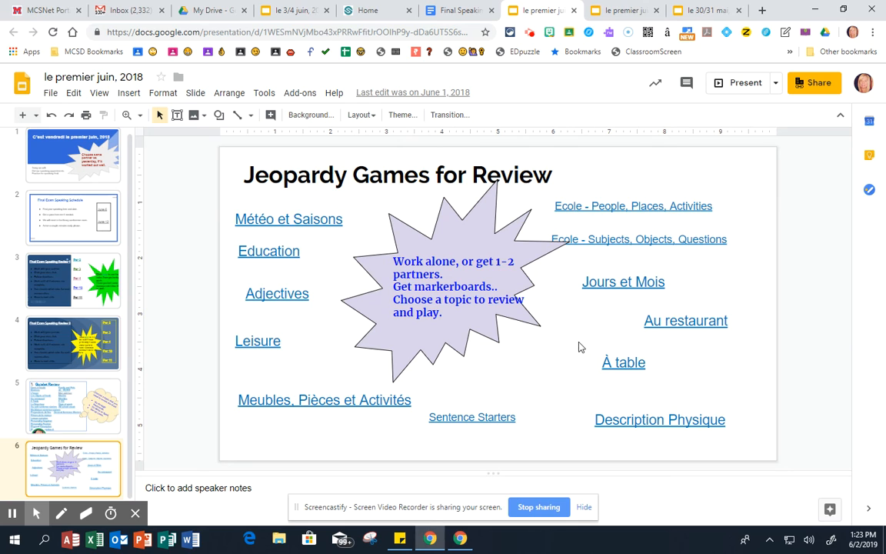
mouse_move(491, 209)
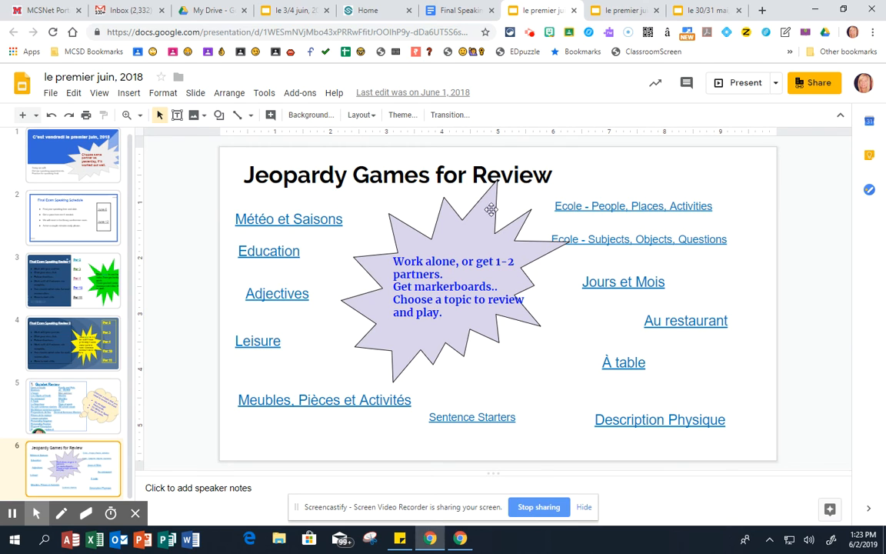
left_click(456, 10)
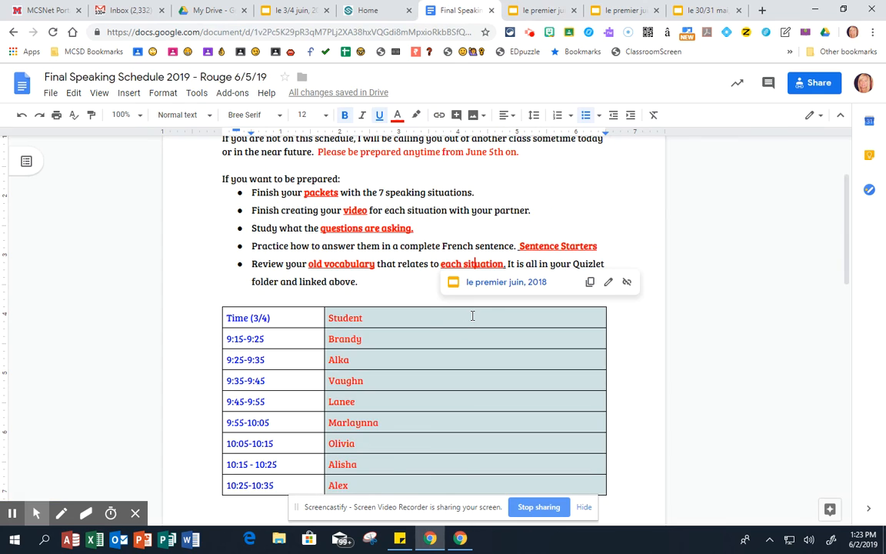
scroll("down", 3)
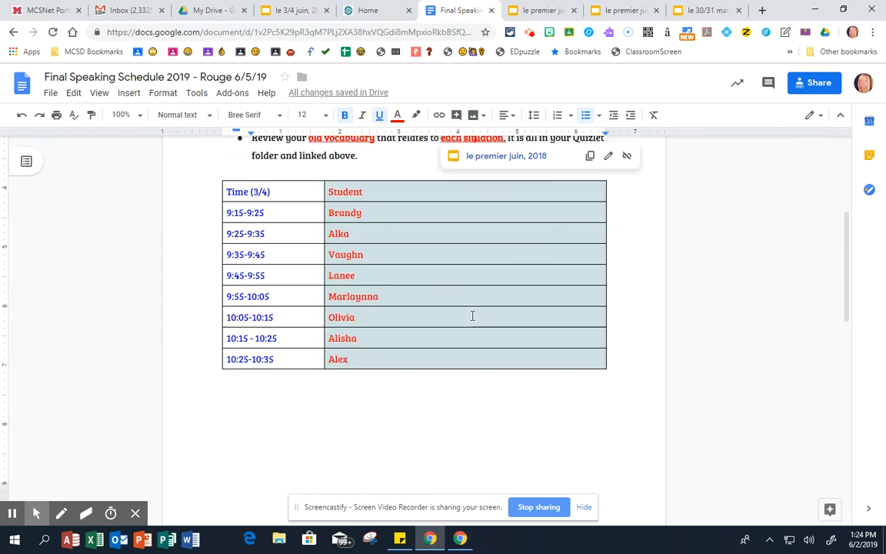
scroll("down", 3)
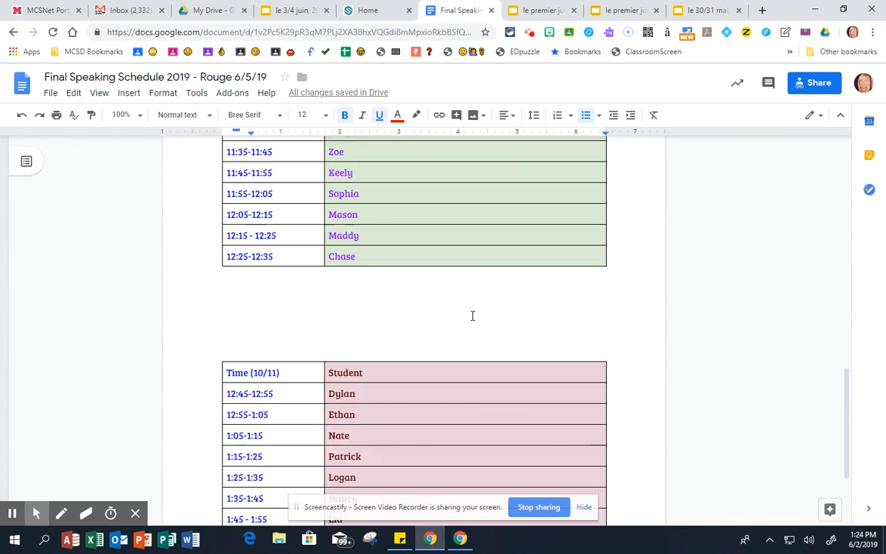
scroll("down", 3)
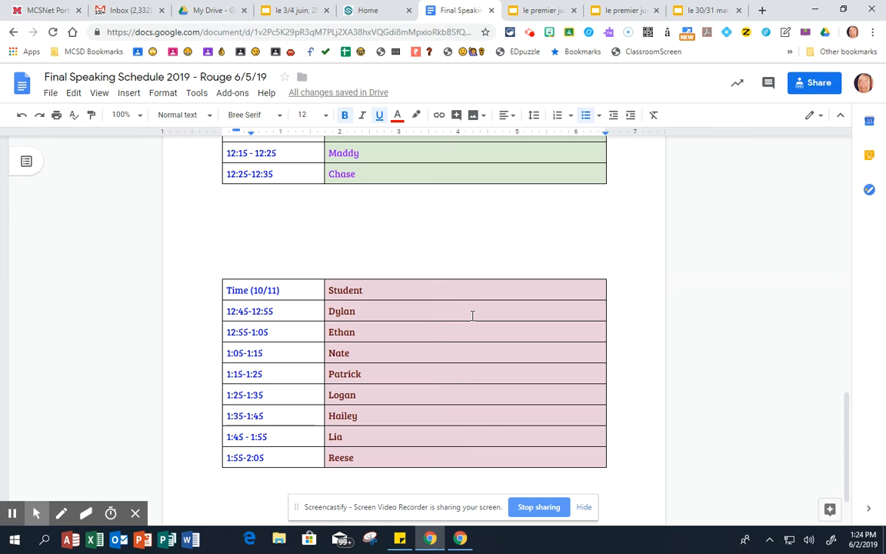
mouse_move(378, 322)
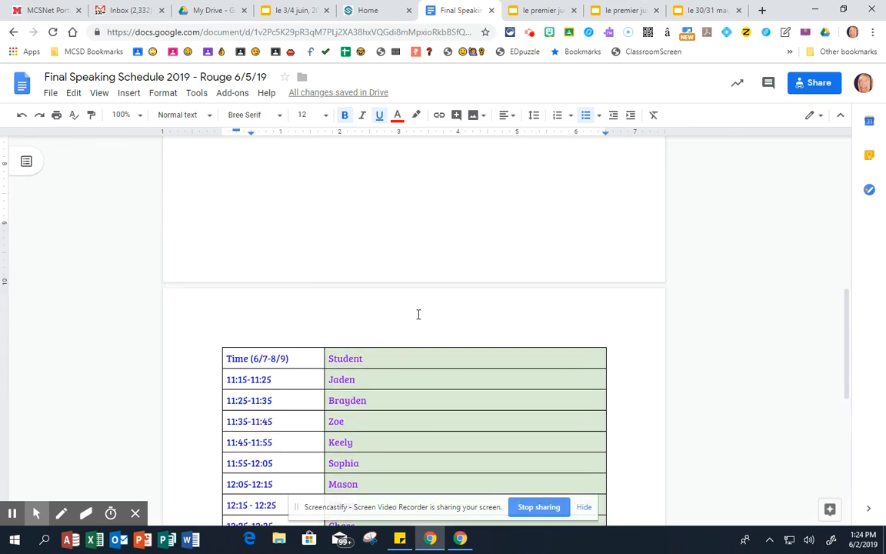
scroll("up", 3)
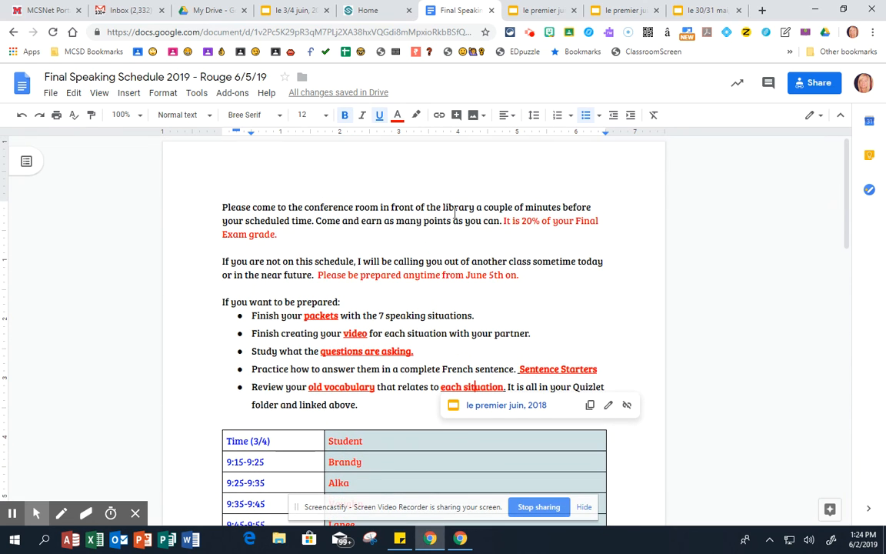
mouse_move(516, 194)
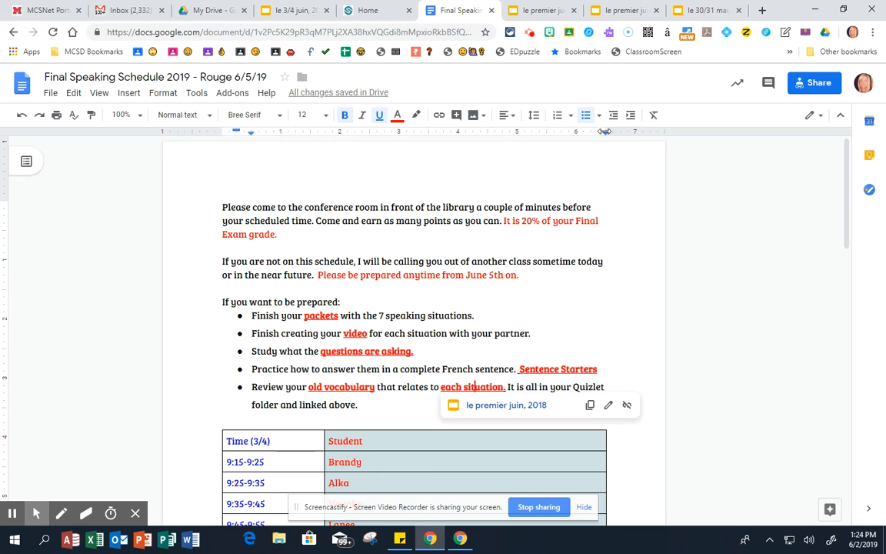
mouse_move(630, 115)
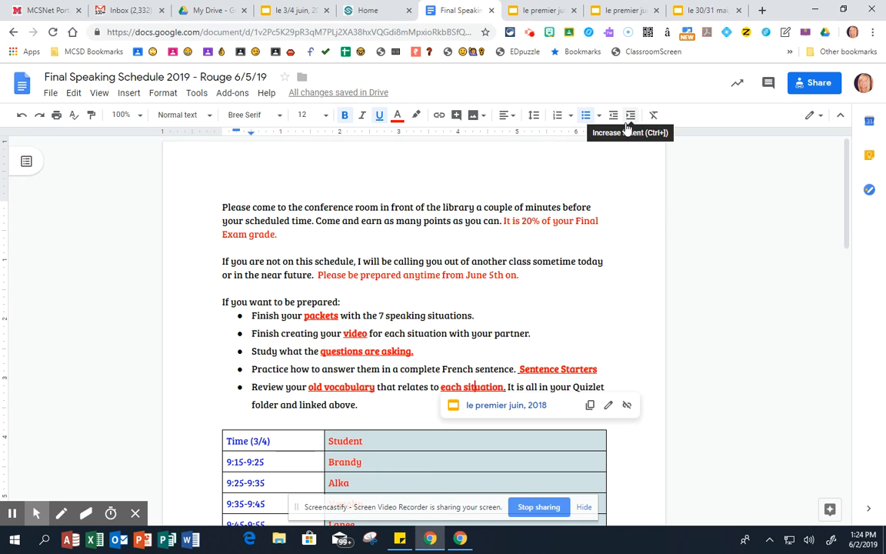
mouse_move(652, 259)
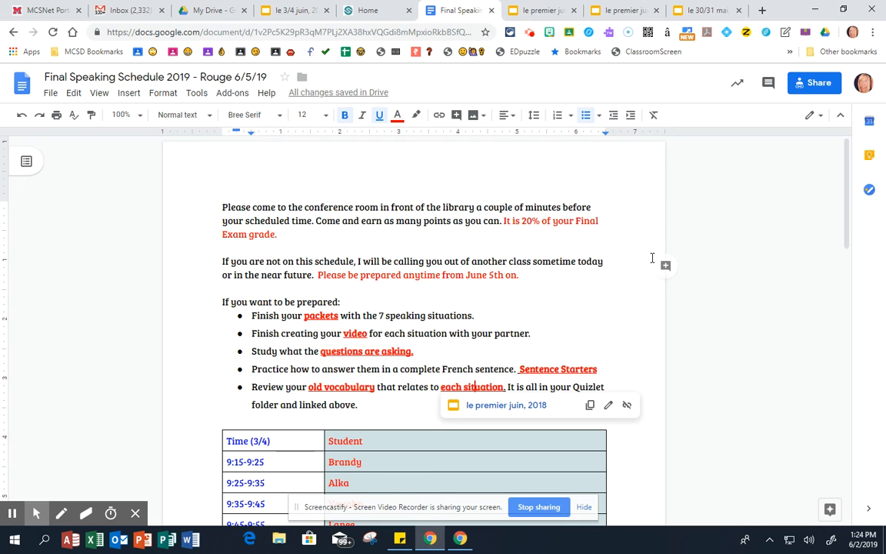
mouse_move(633, 228)
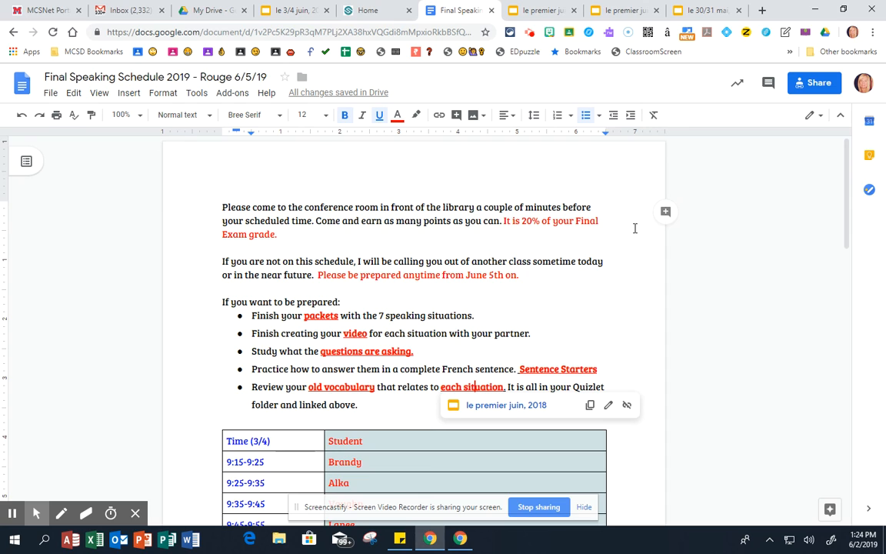
mouse_move(695, 161)
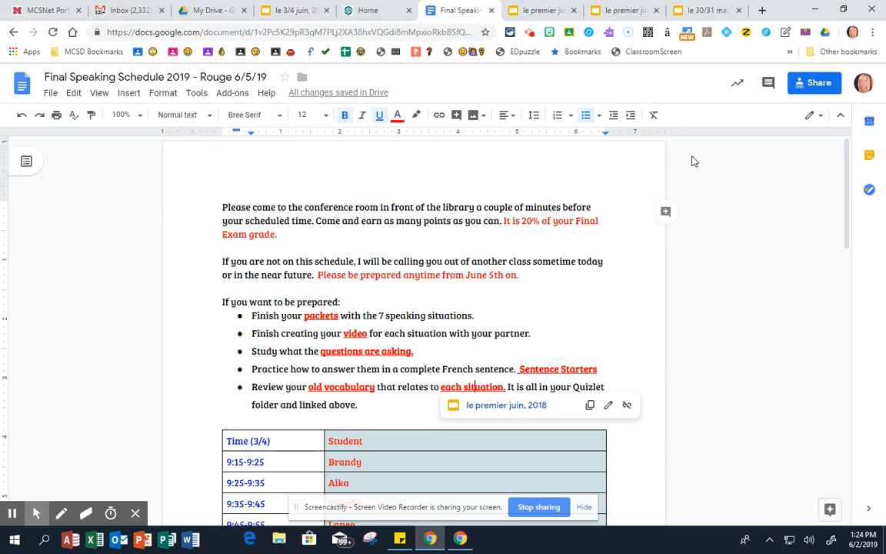